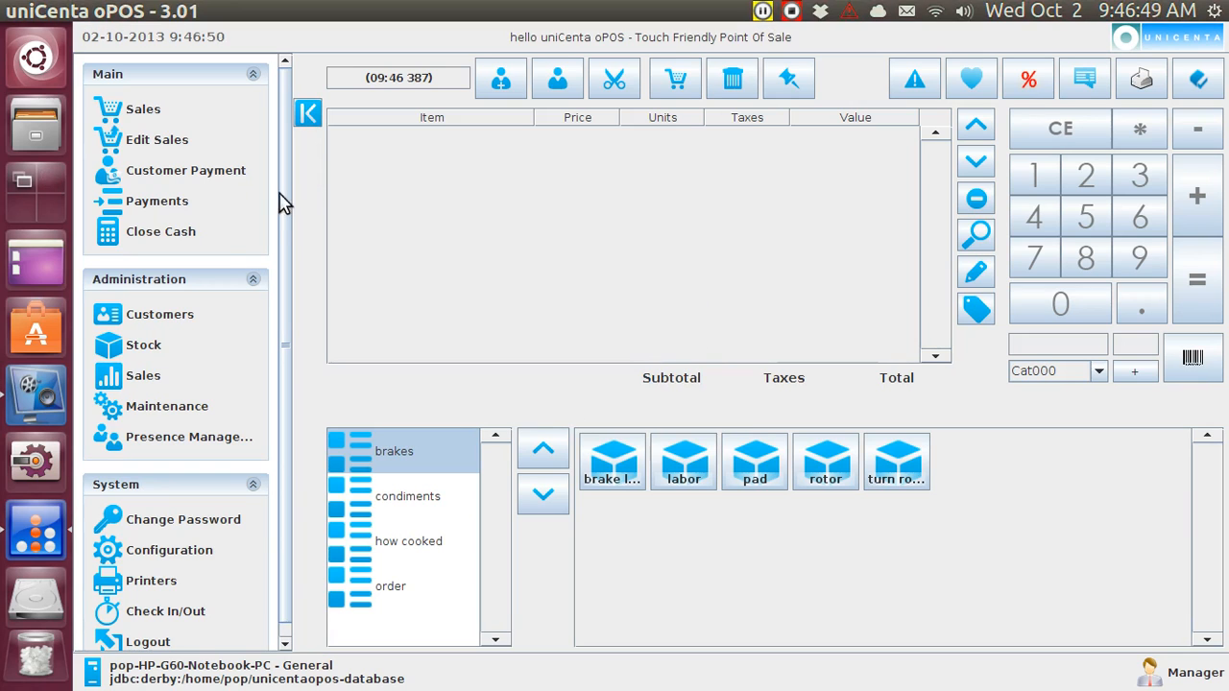
- View Product Location stock for General, listing brake lube at 52 units
click(142, 346)
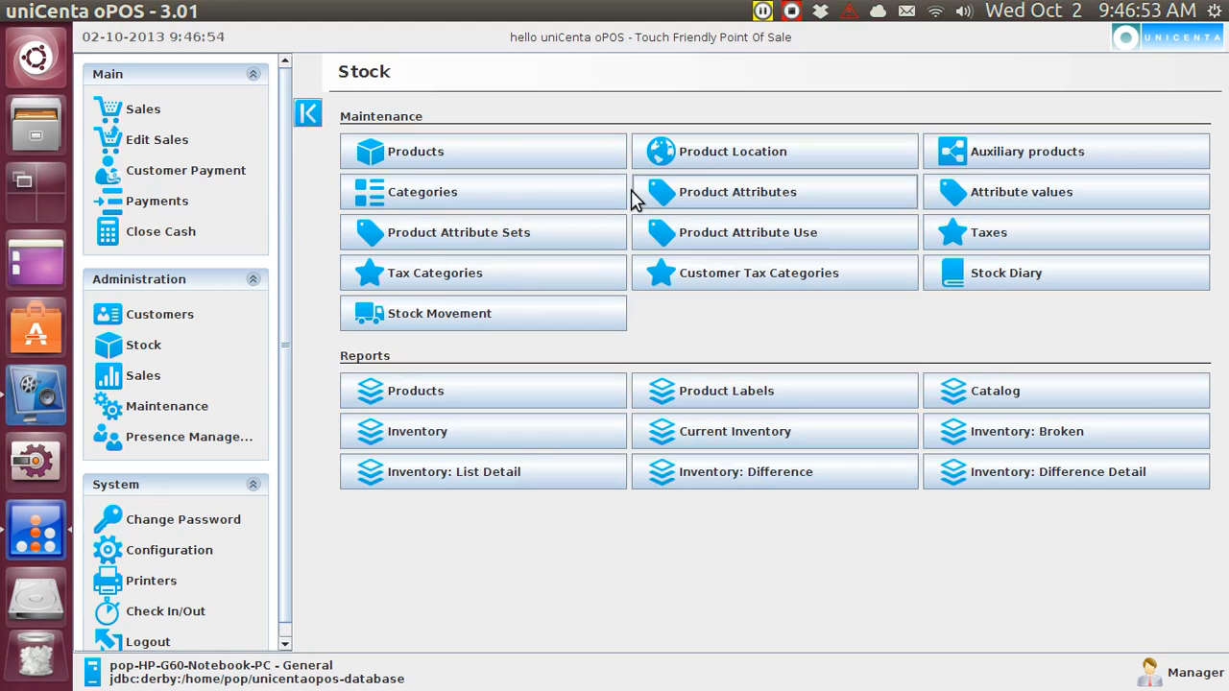
click(733, 150)
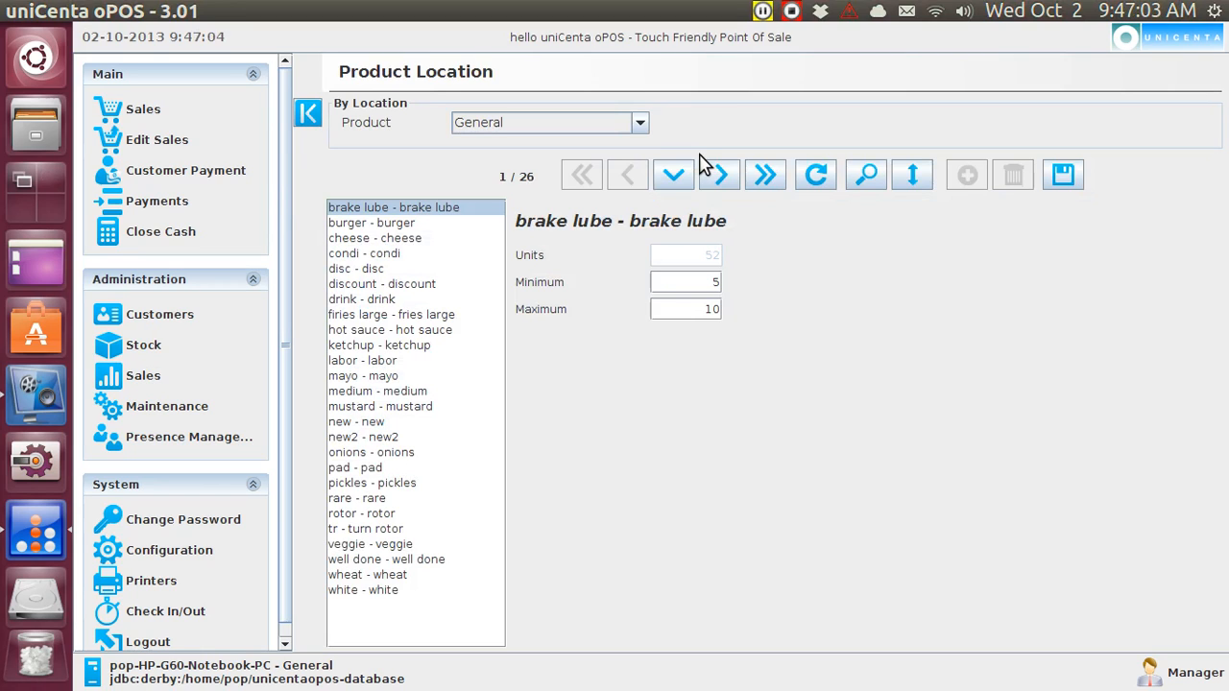
- Switch Product Location to brake shelf to confirm no brake lube, then return to Stock
click(639, 123)
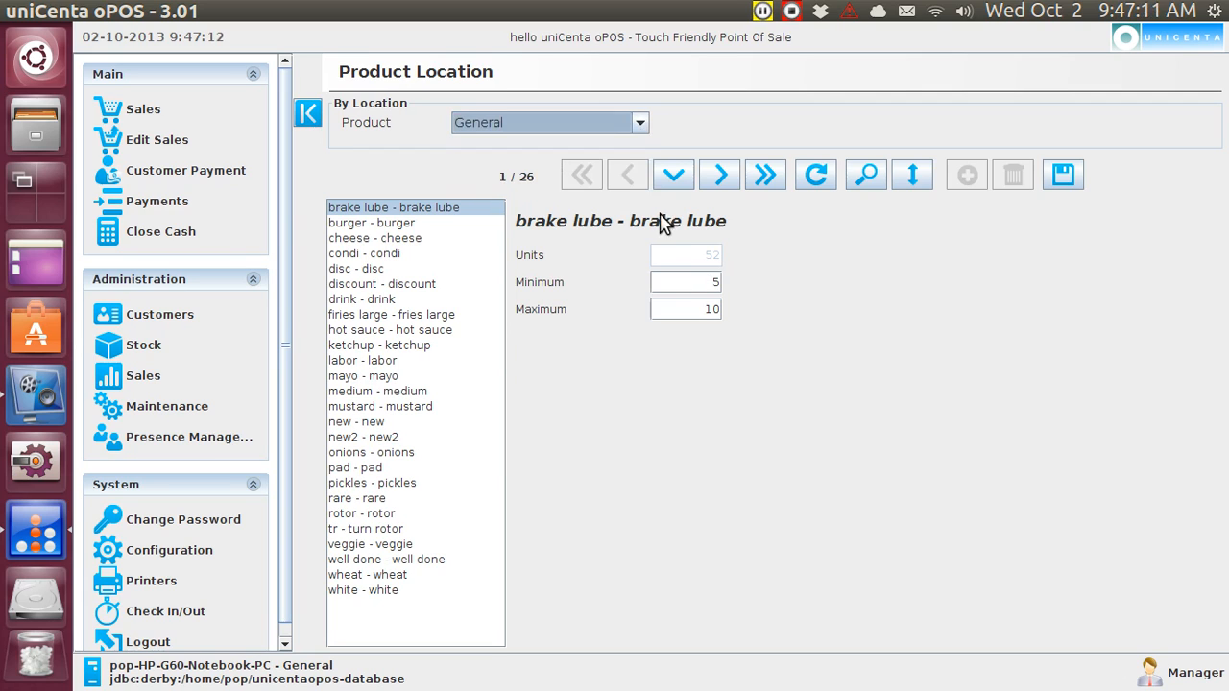
click(639, 123)
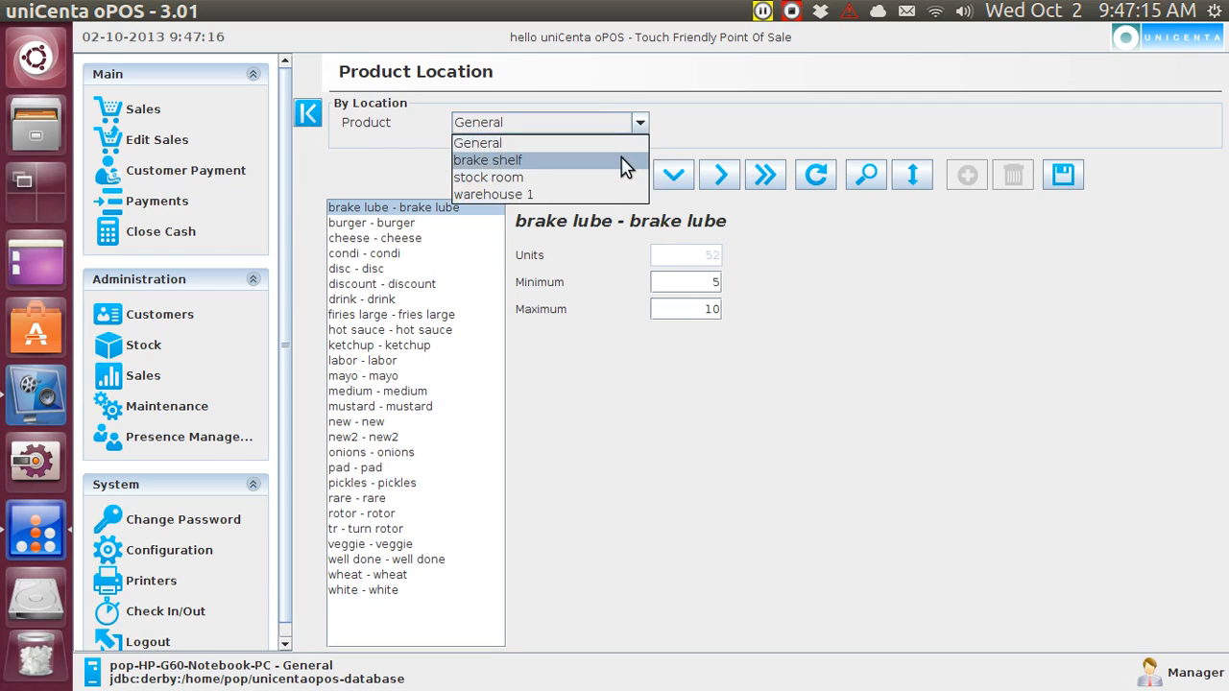
click(488, 161)
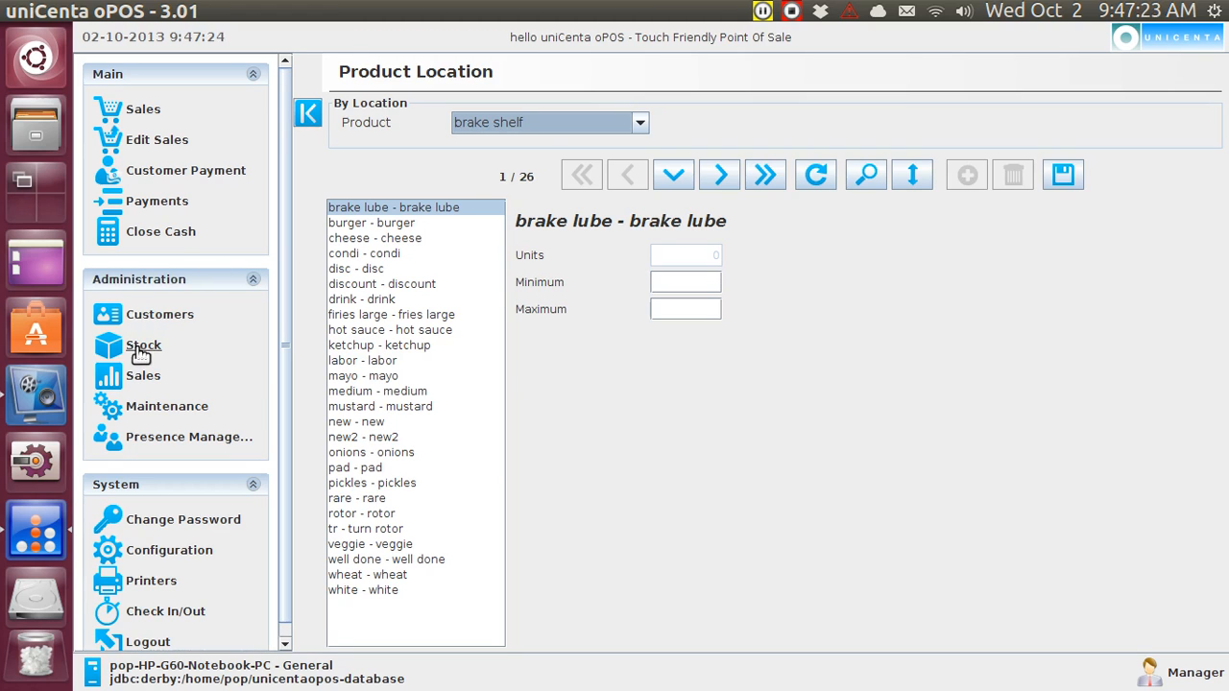
click(142, 346)
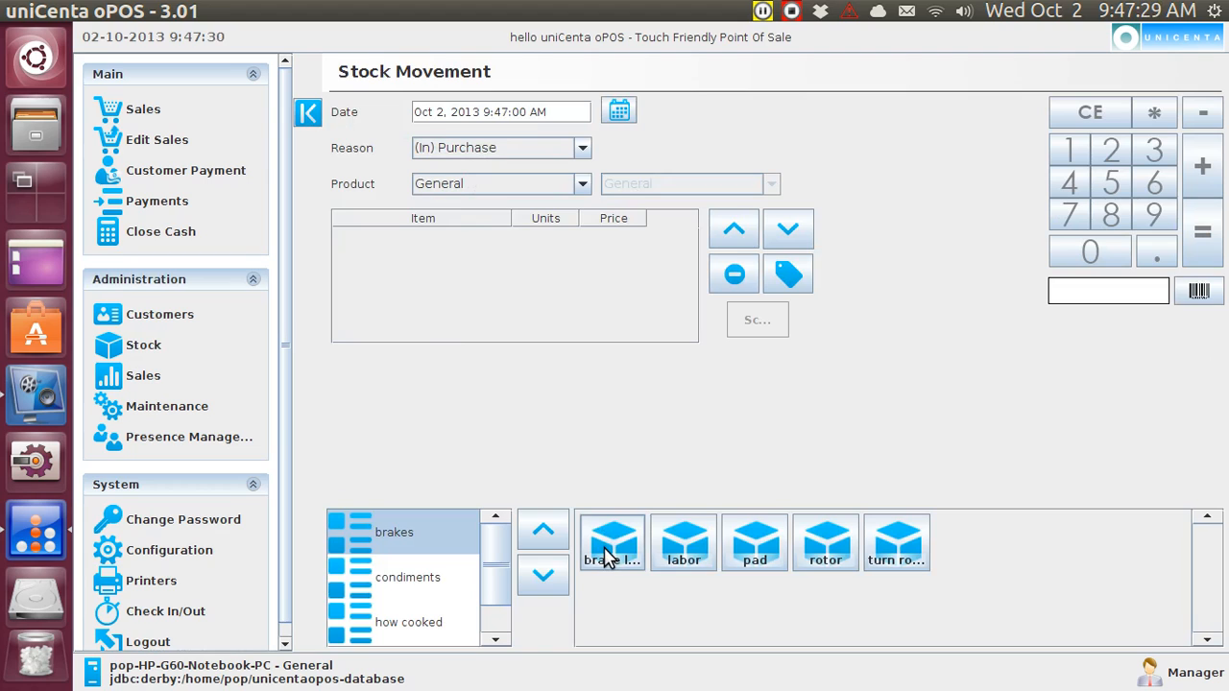
- Add brake lube and make the movement a Crossing from General to brake shelf
click(611, 542)
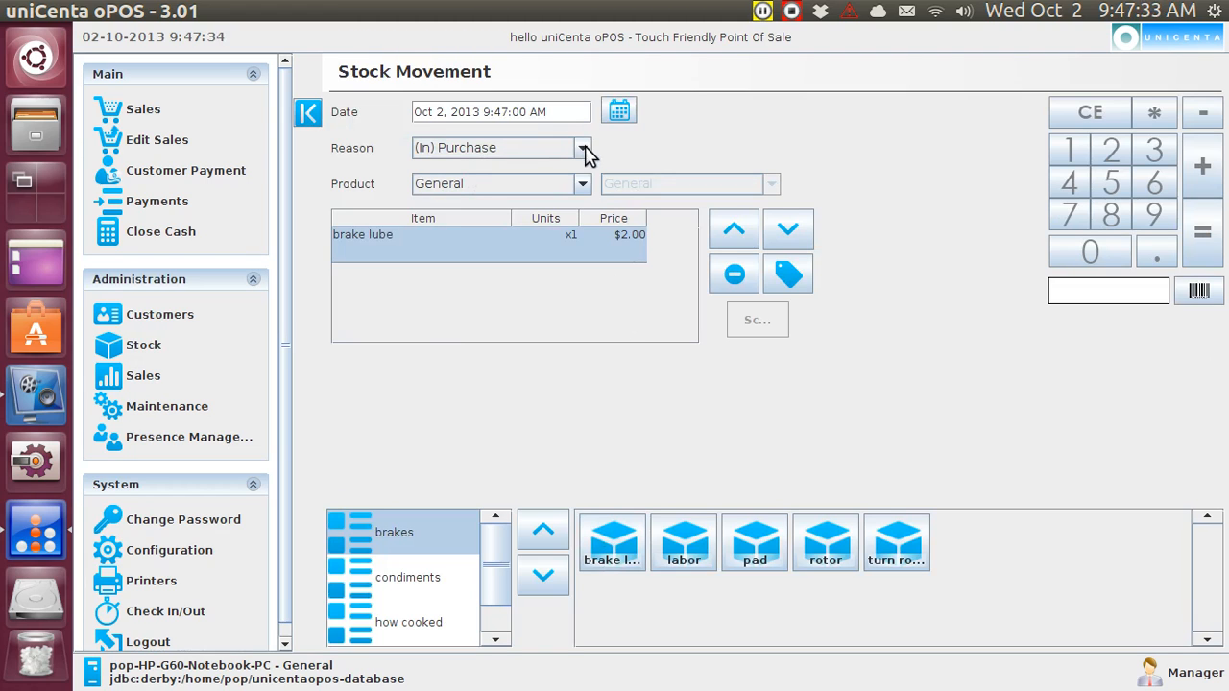
click(584, 146)
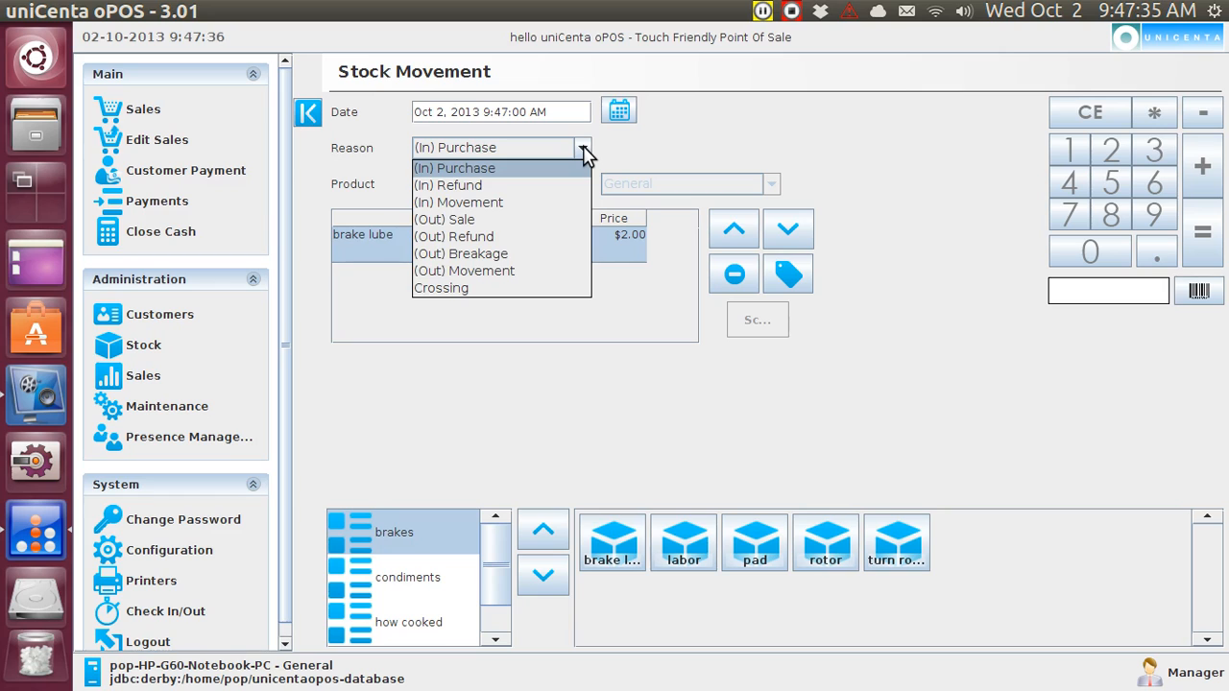
mouse_move(542, 288)
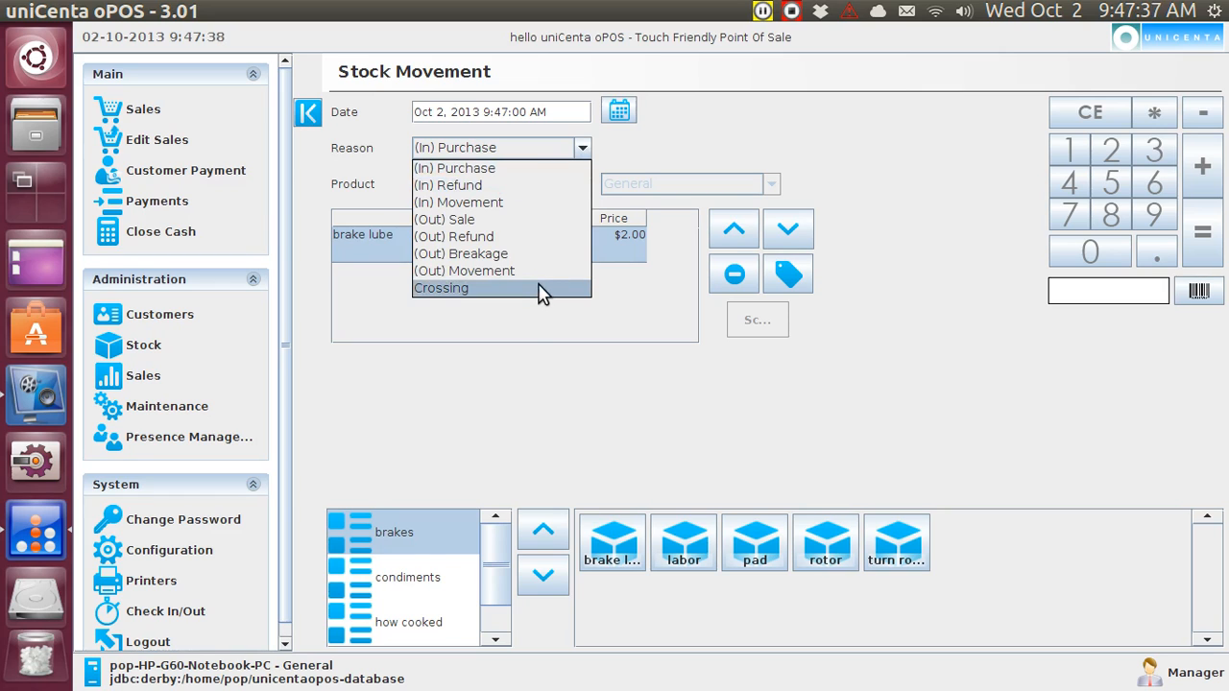
click(441, 289)
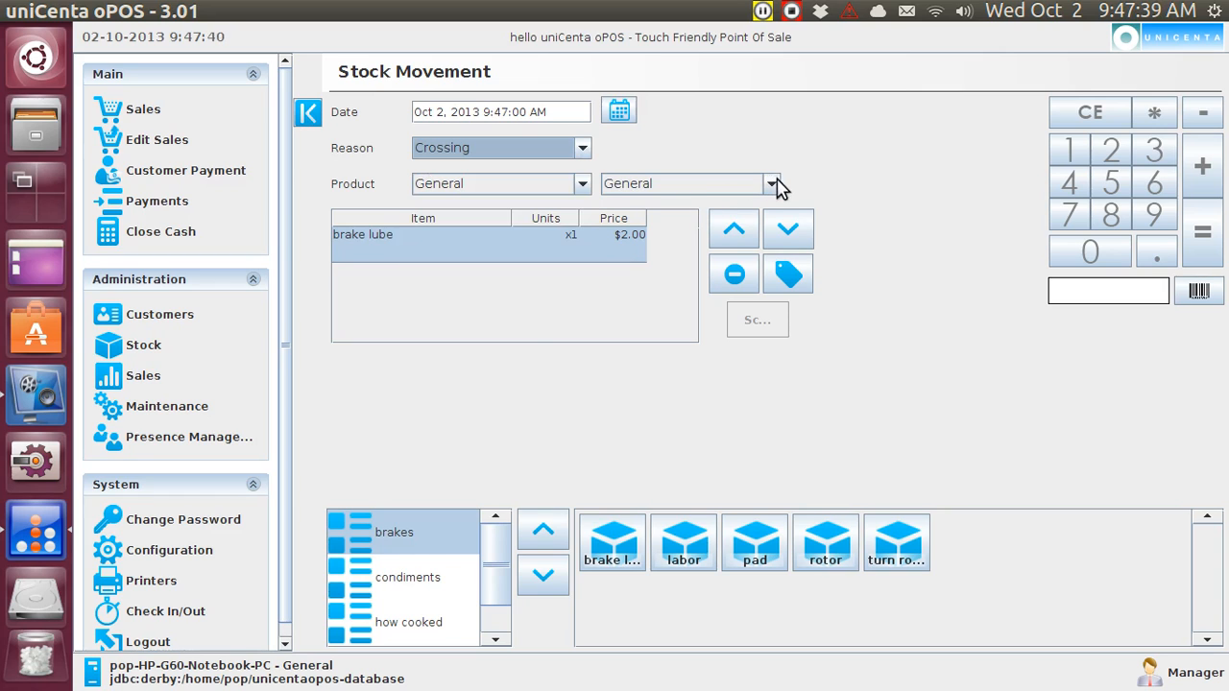
click(772, 184)
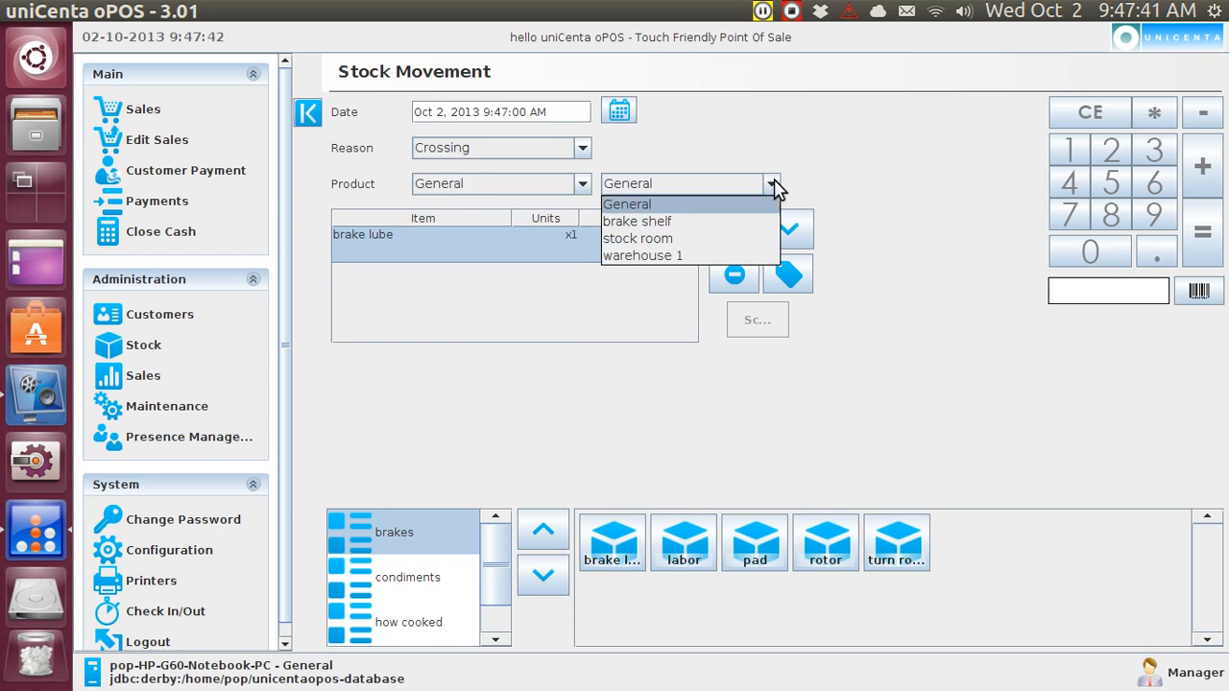
click(638, 221)
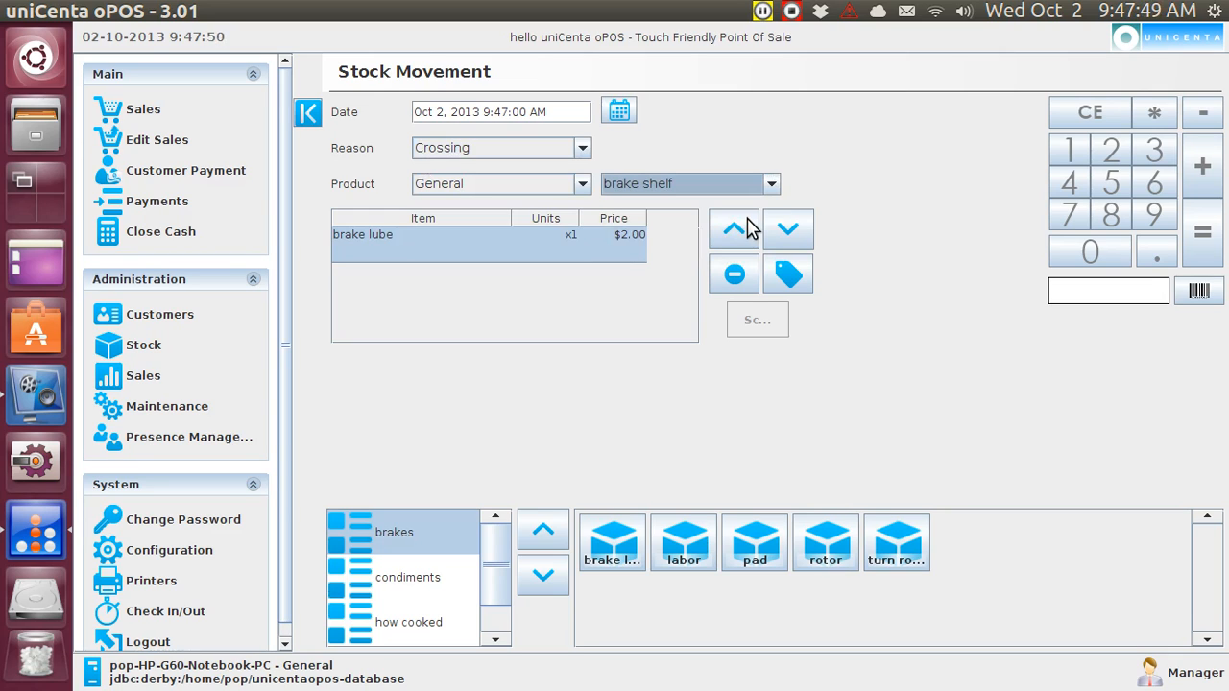
mouse_move(1048, 196)
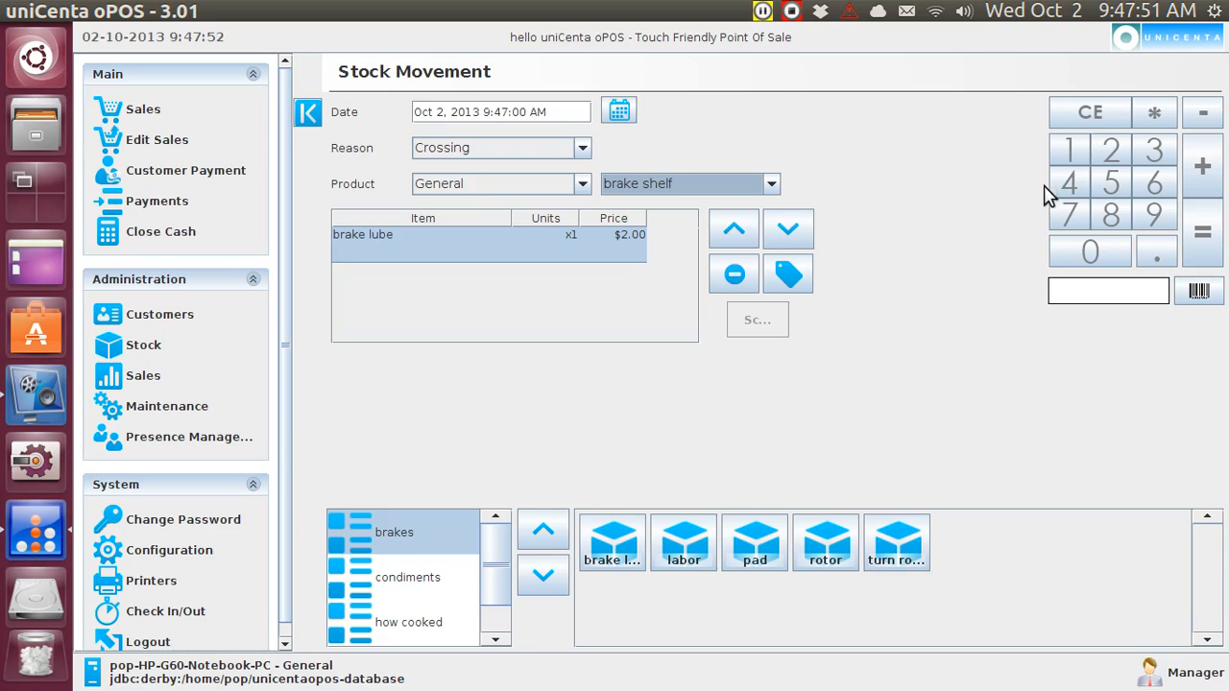
mouse_move(1068, 150)
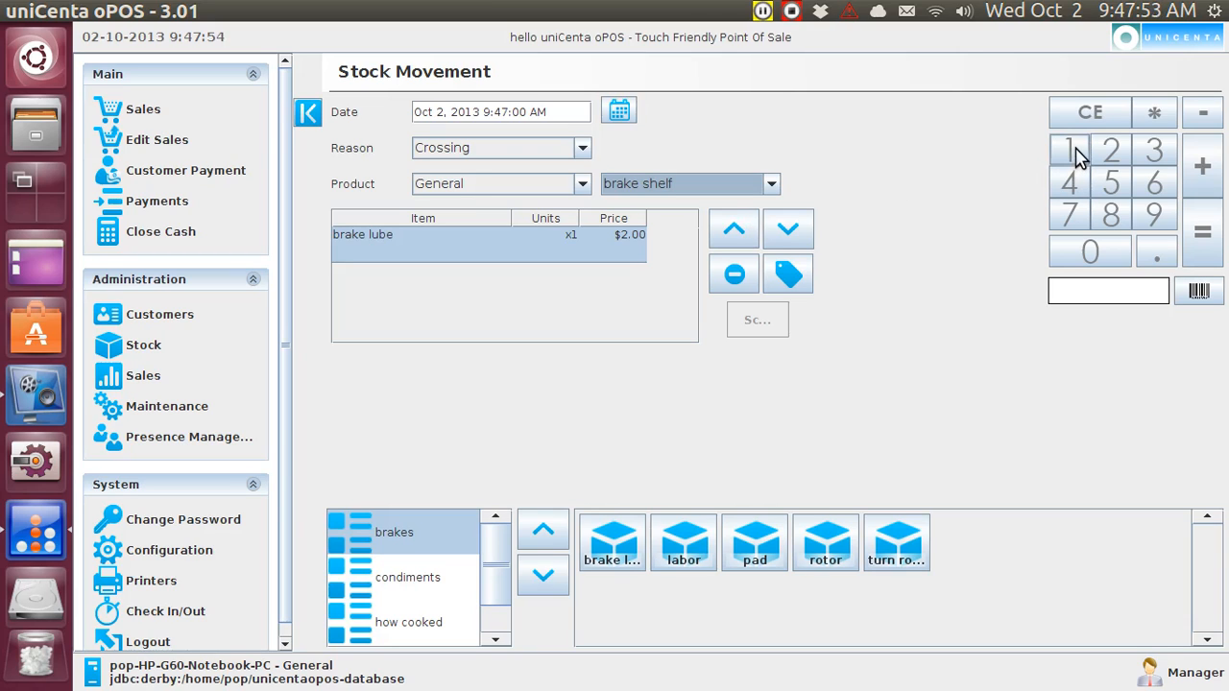
- Set brake lube quantity on the crossing to 10 units at $2.00 each
click(1068, 150)
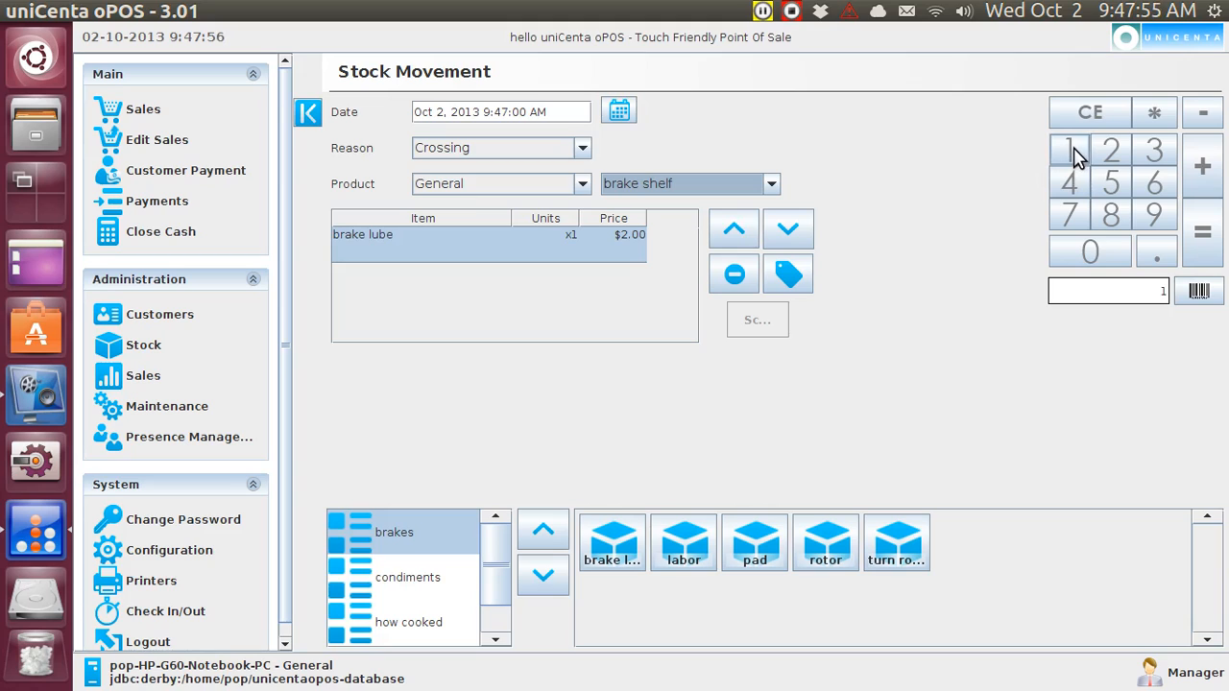
click(1091, 249)
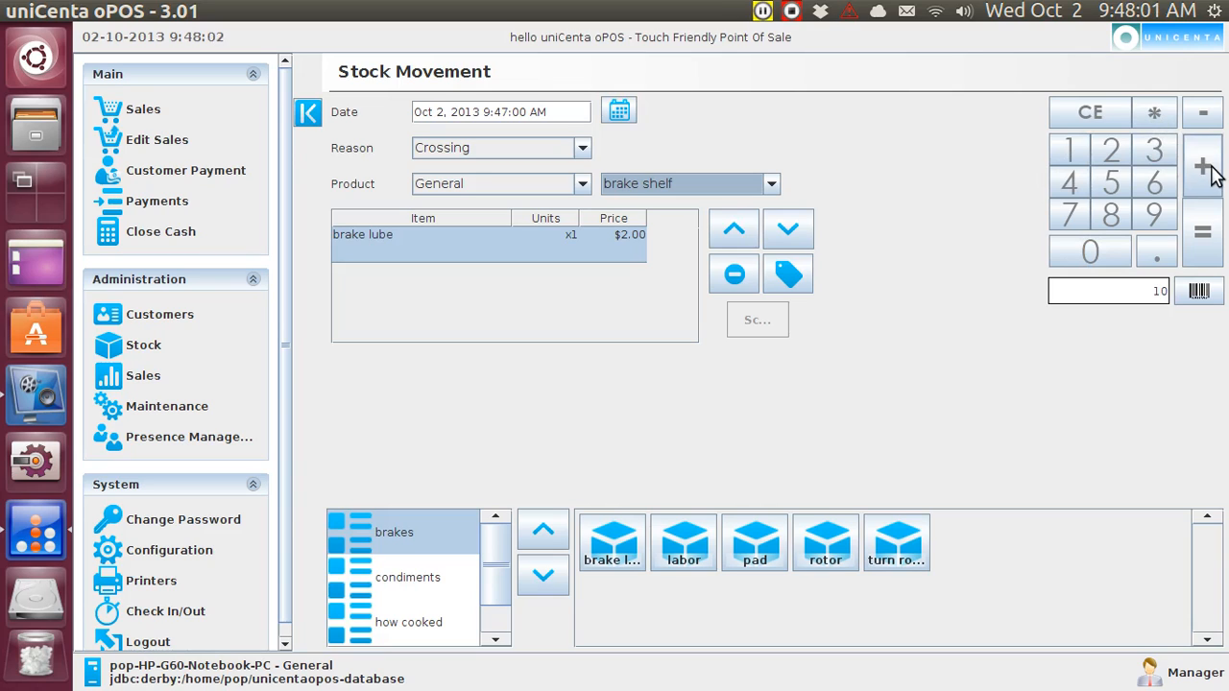
click(1202, 165)
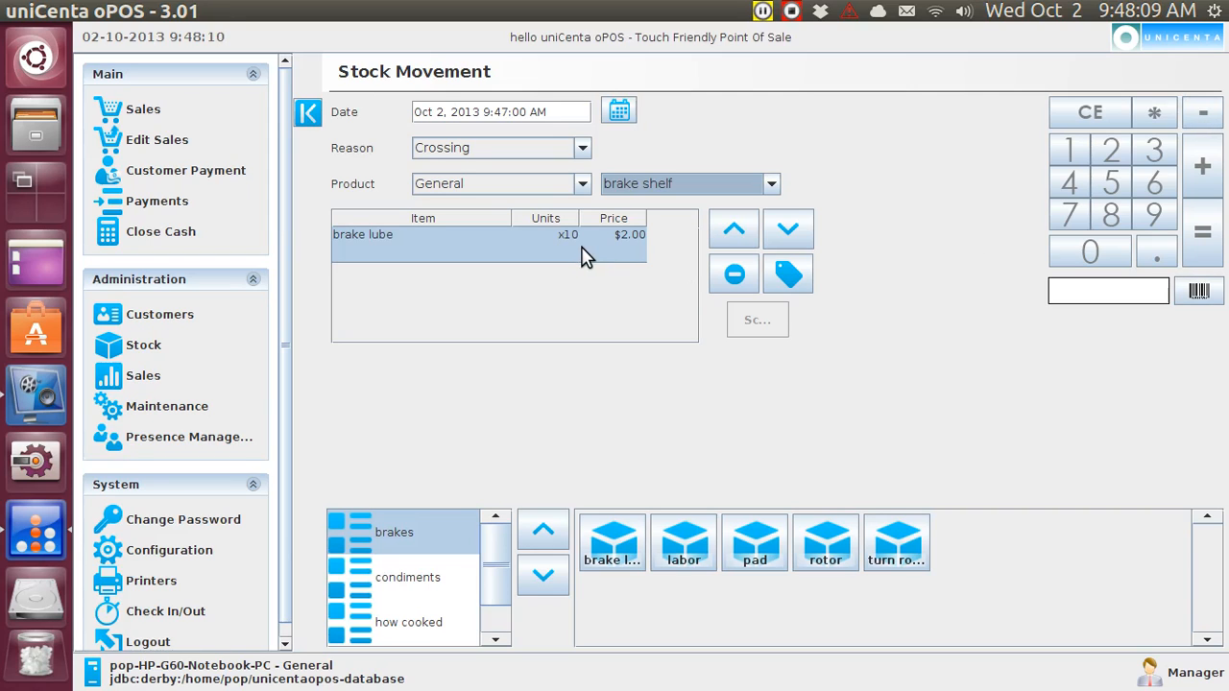
mouse_move(517, 190)
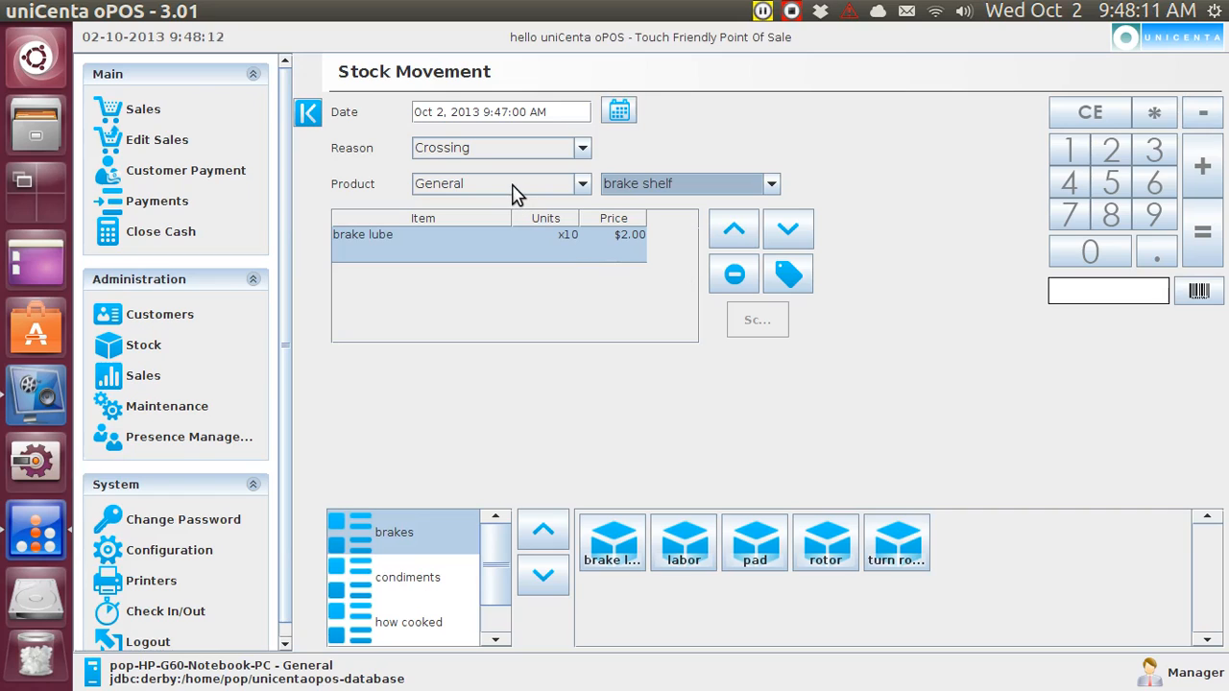
mouse_move(661, 203)
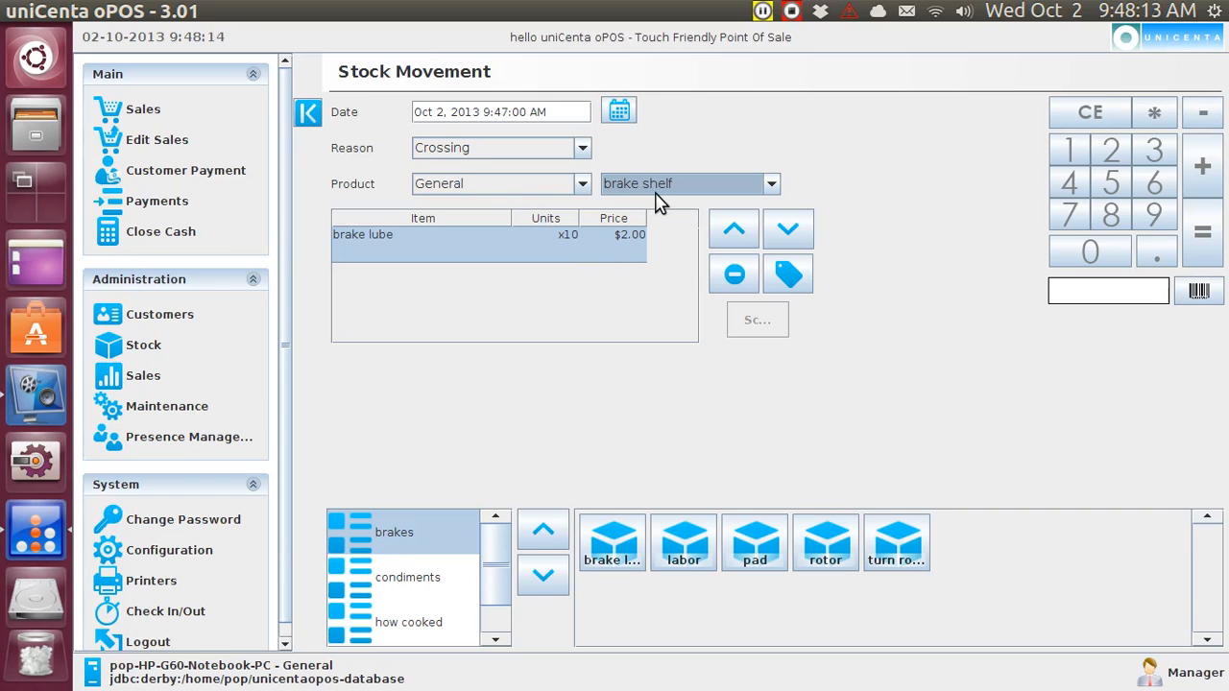
mouse_move(1202, 231)
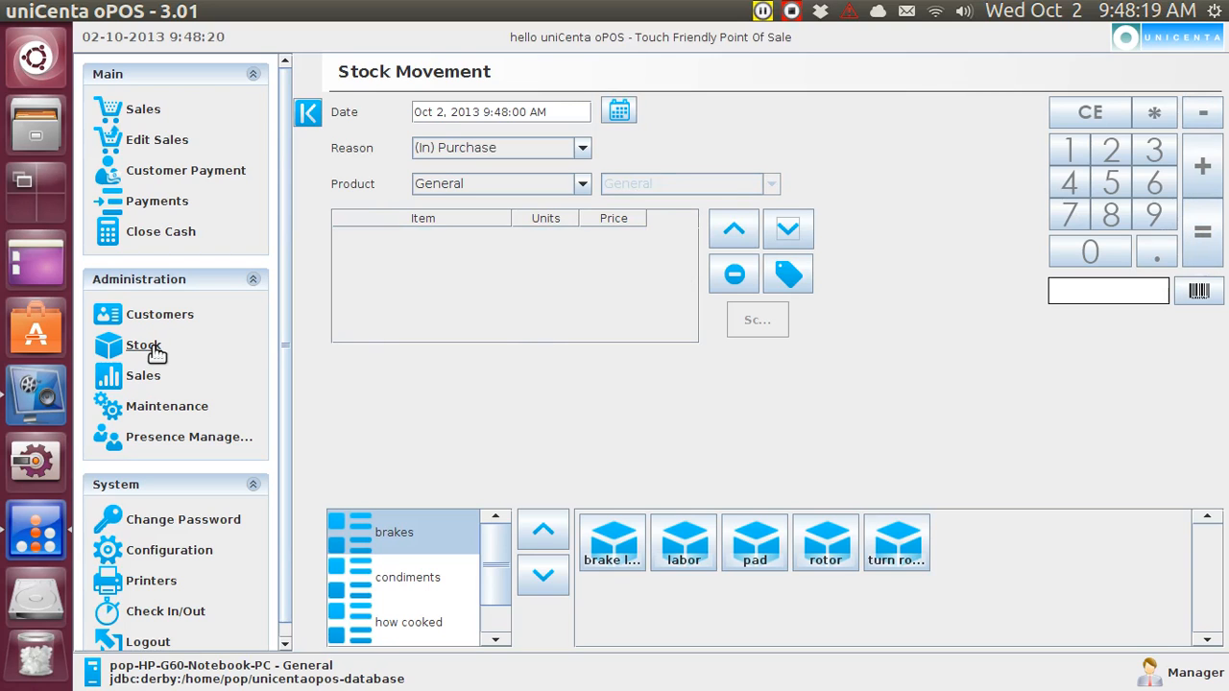
- Check Product Location: brake lube now 42 units in General and 10 at brake shelf
click(142, 345)
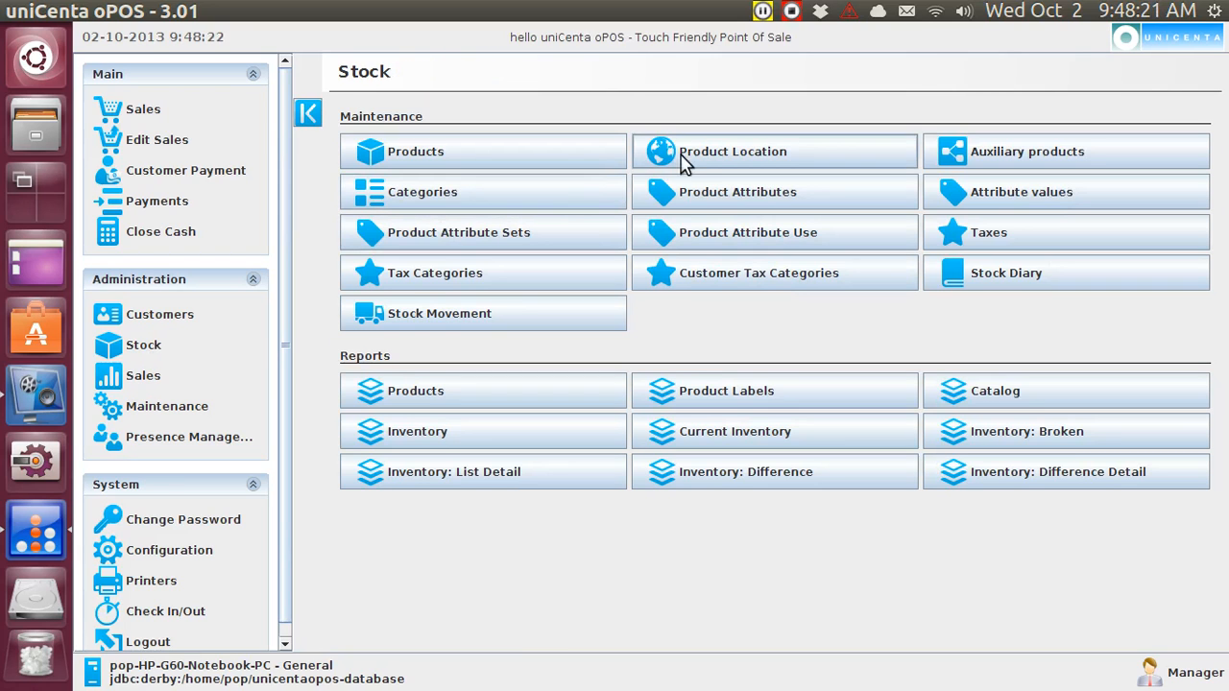
click(734, 150)
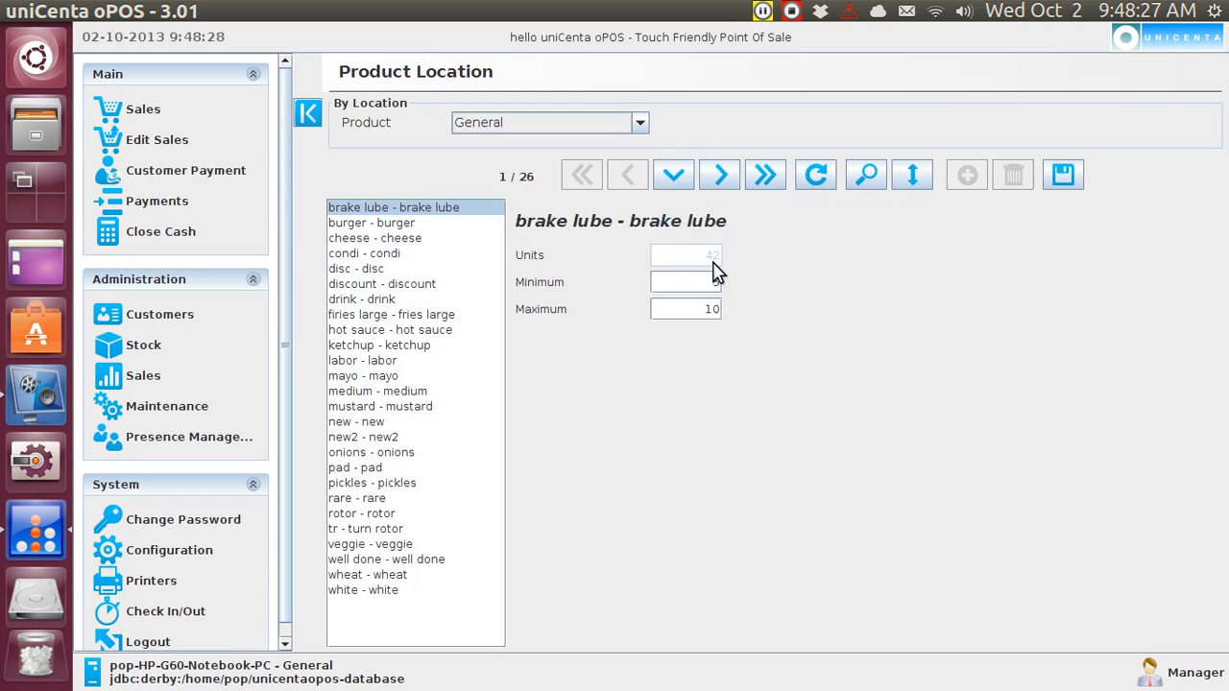
click(639, 123)
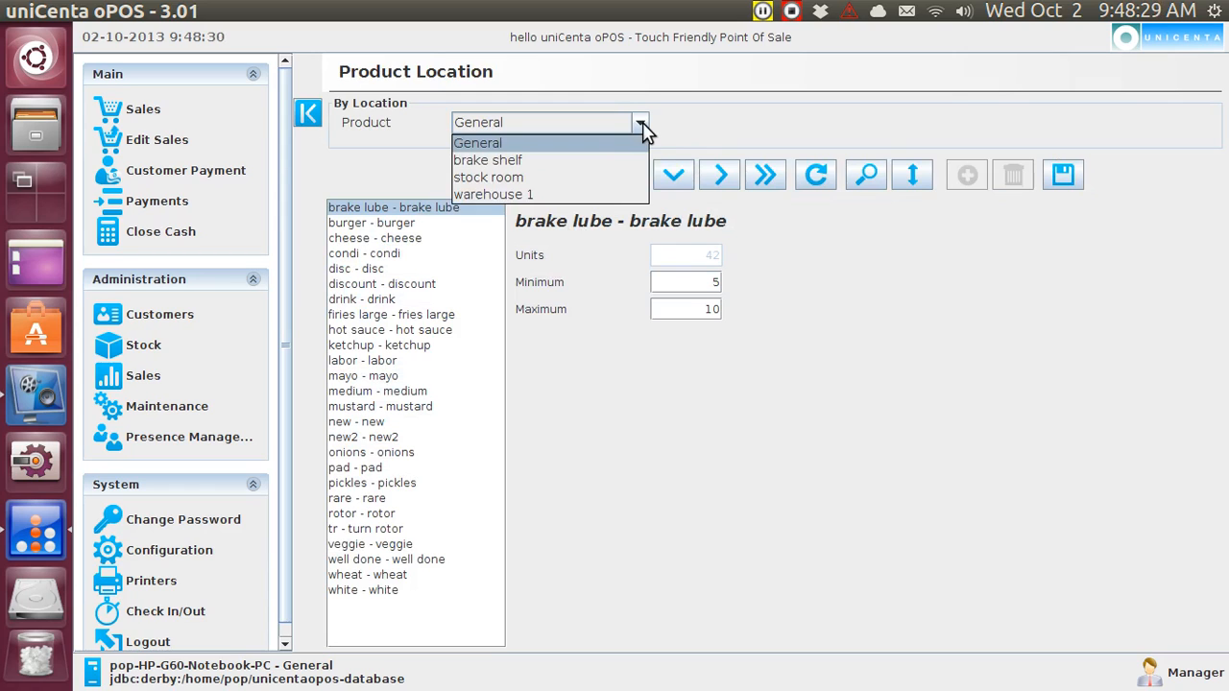
click(487, 161)
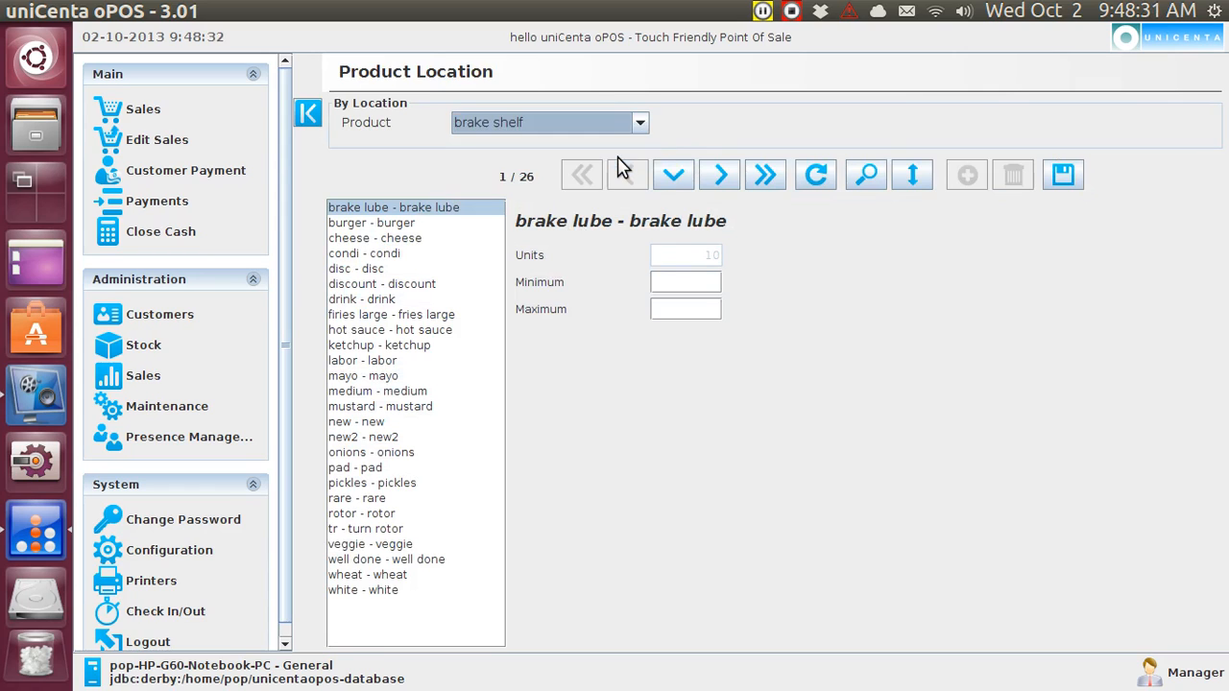